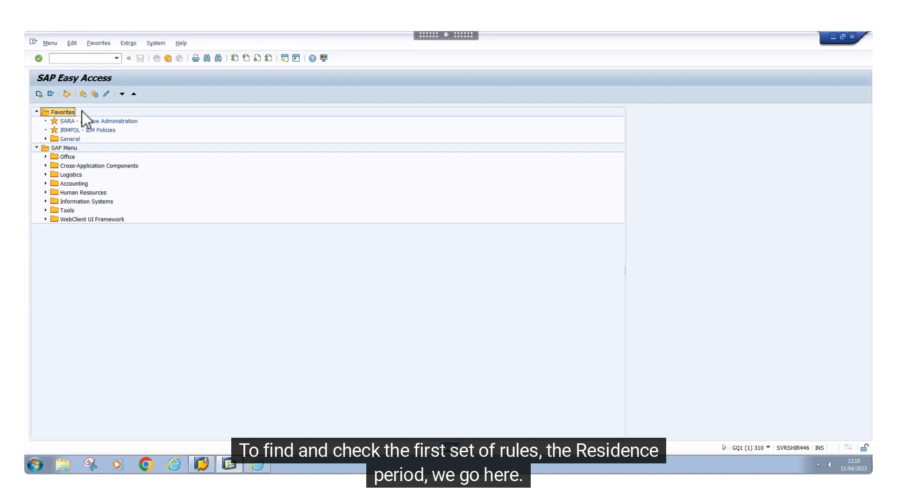
Open SARA Archive Administration from Favorites, showing archiving object MM_EKKO.
{"action": "left_click", "coordinate": [97, 121]}
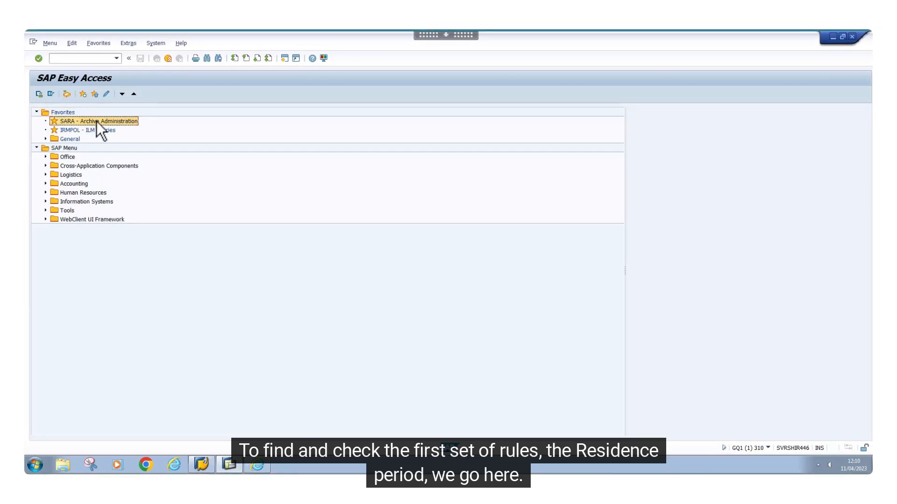
{"action": "double_click", "coordinate": [98, 120]}
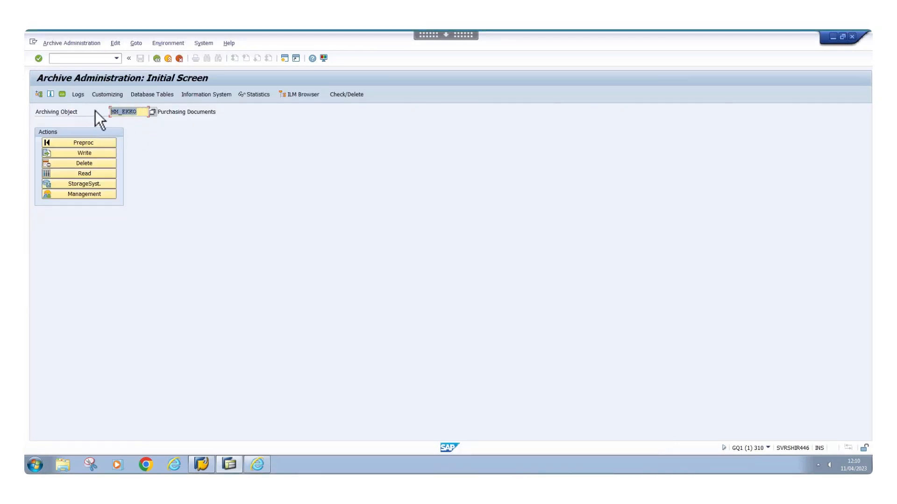
Check PO type NB residence times 1 and 2 (both 30), then return to Easy Access.
{"action": "left_click", "coordinate": [107, 95]}
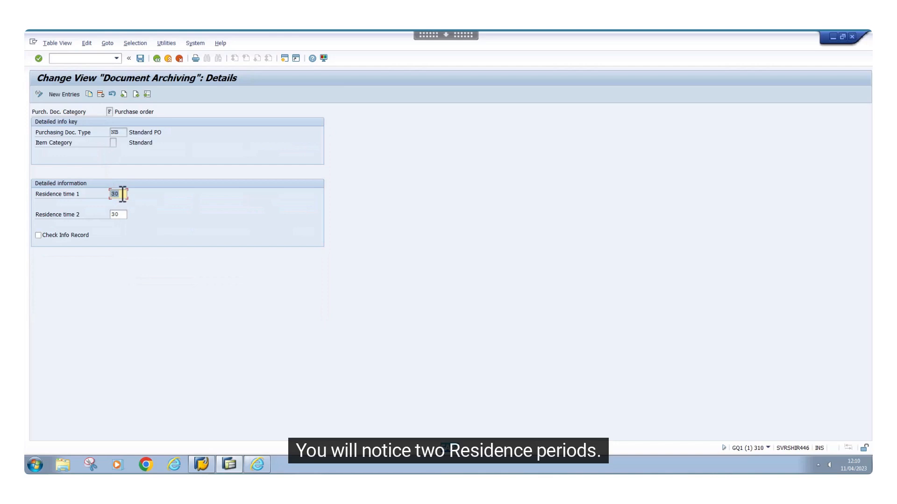
{"action": "left_click", "coordinate": [118, 214]}
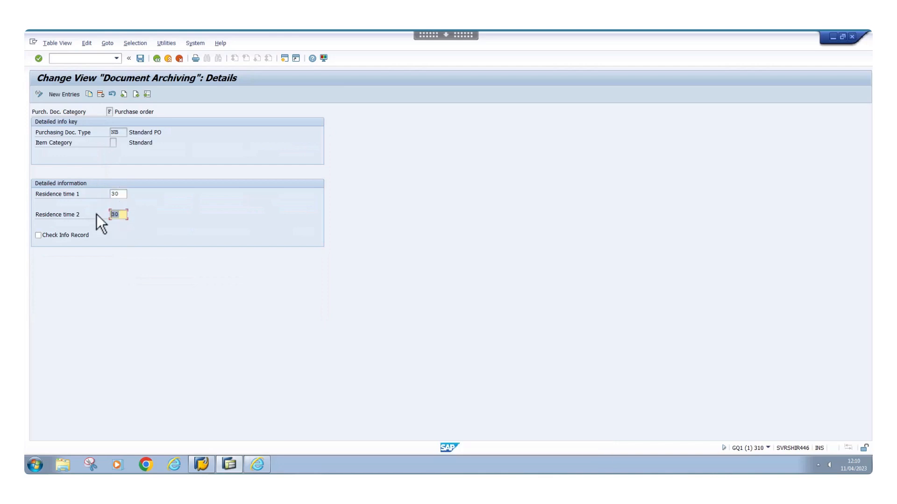
{"action": "mouse_move", "coordinate": [131, 204]}
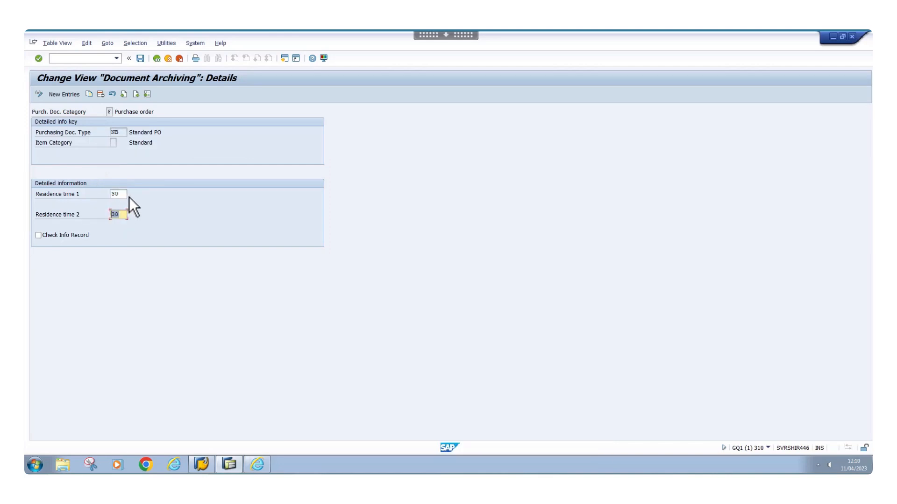
{"action": "left_click", "coordinate": [118, 193]}
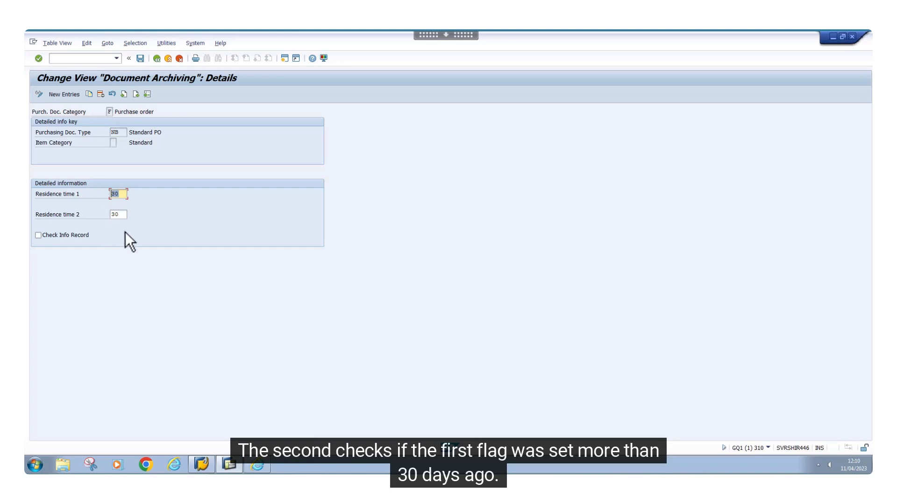
{"action": "left_click", "coordinate": [117, 214]}
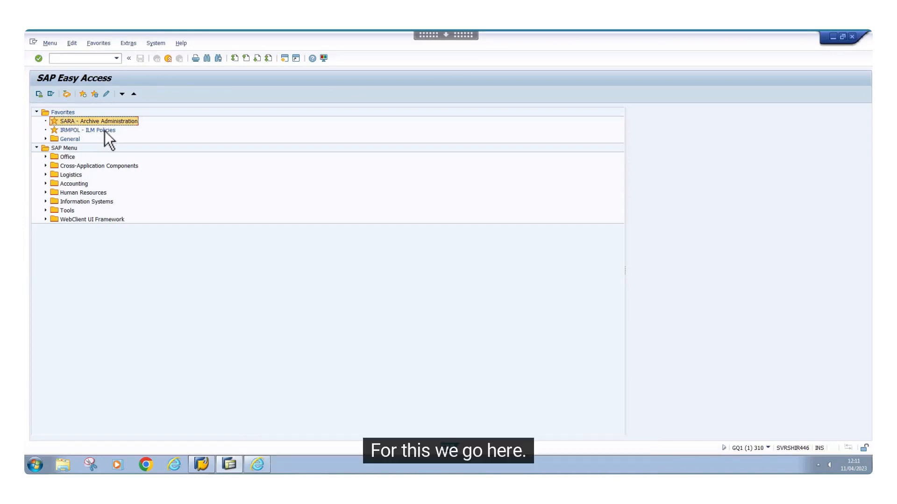
Launch the IRMPOL ILM Policies web application from Favorites.
{"action": "left_click", "coordinate": [87, 129]}
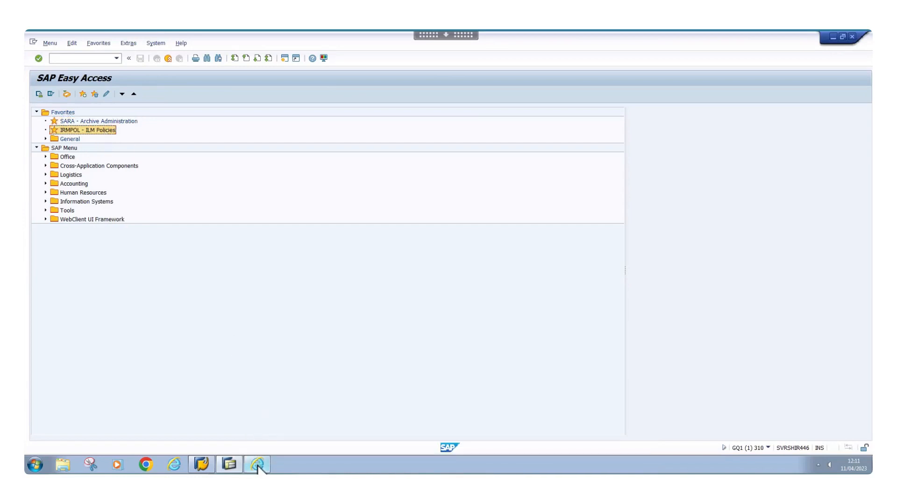
{"action": "double_click", "coordinate": [86, 130]}
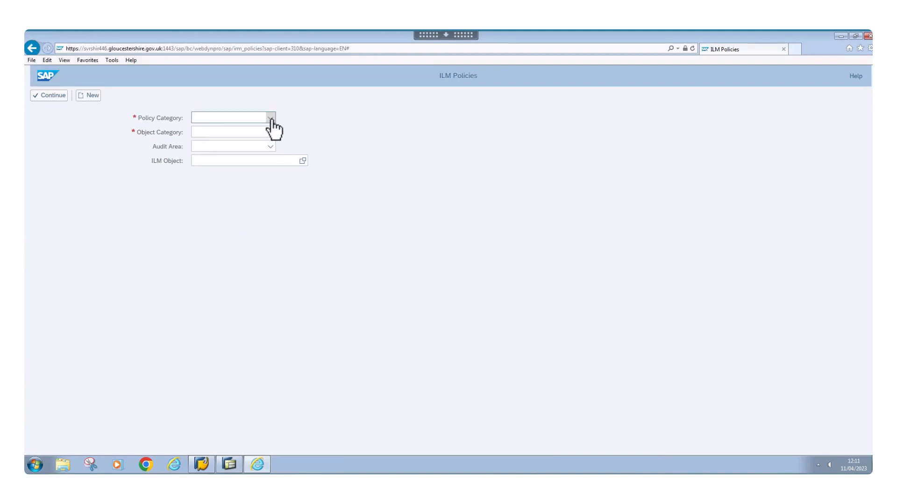
Set policy category Retention Rules, object category SAP Business Suite, audit area GENERAL.
{"action": "left_click", "coordinate": [269, 118]}
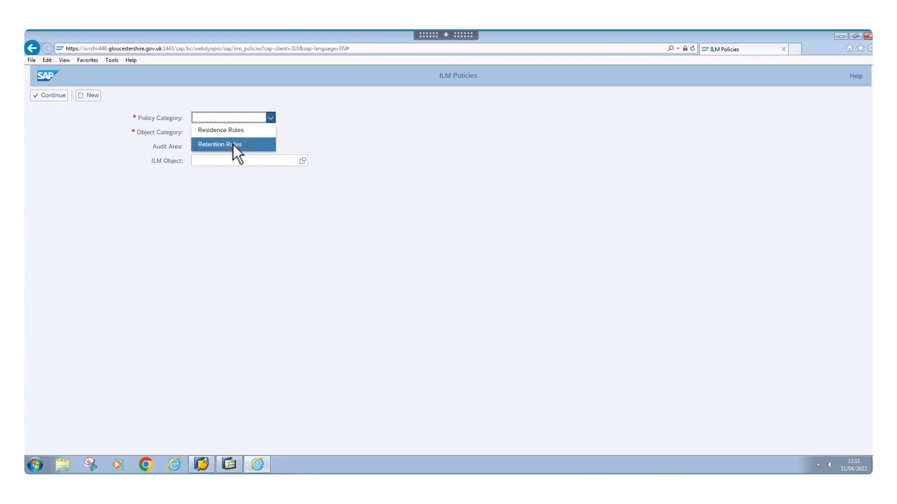
{"action": "left_click", "coordinate": [218, 143]}
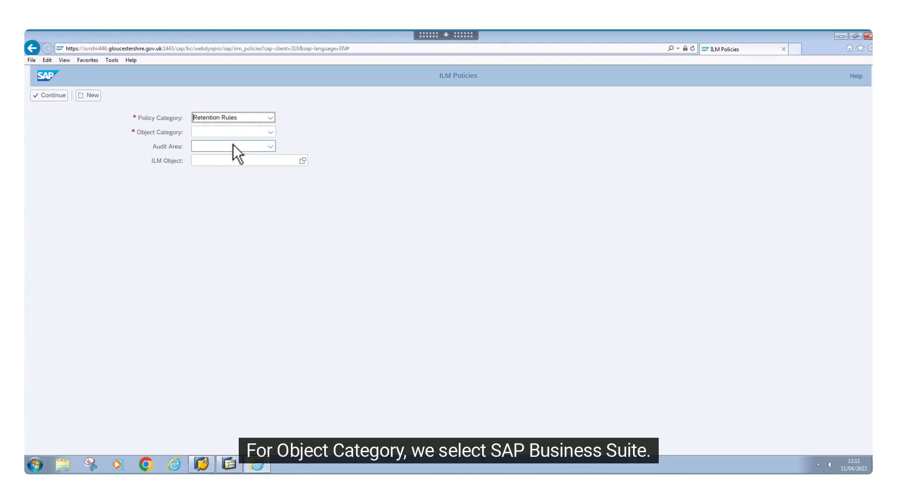
{"action": "left_click", "coordinate": [269, 132]}
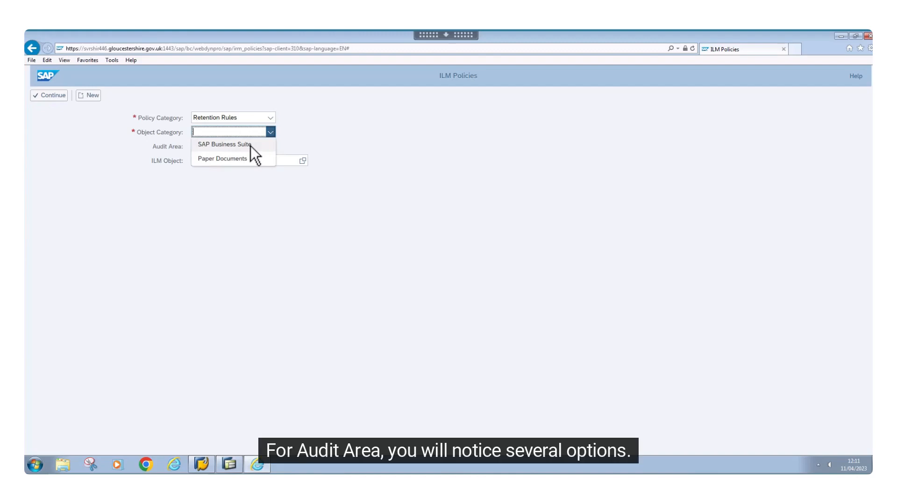
{"action": "left_click", "coordinate": [223, 144]}
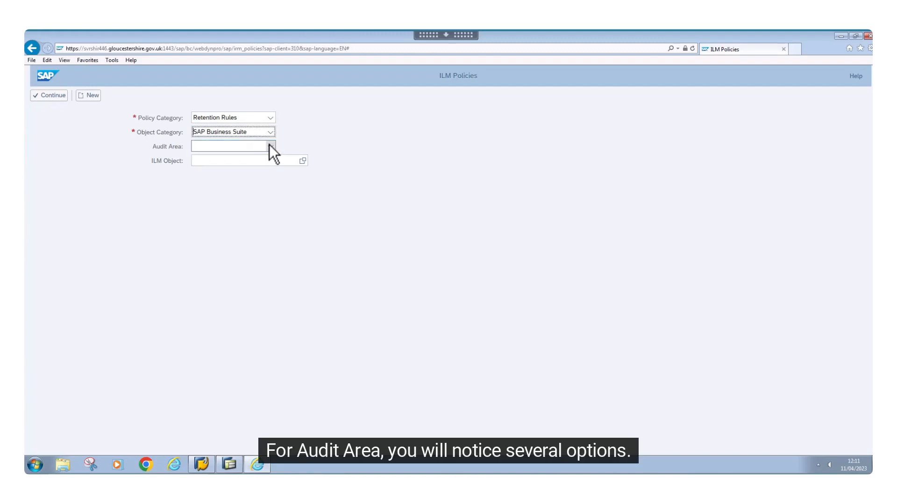
{"action": "left_click", "coordinate": [270, 147]}
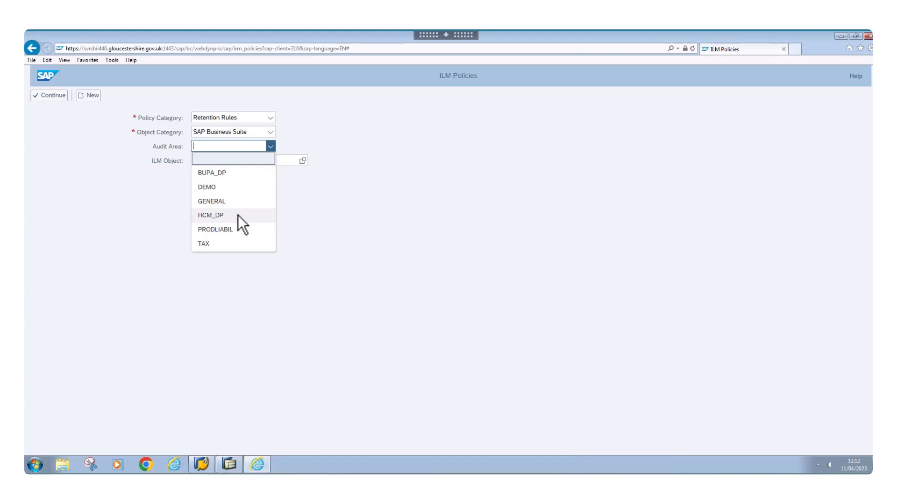
{"action": "mouse_move", "coordinate": [220, 202]}
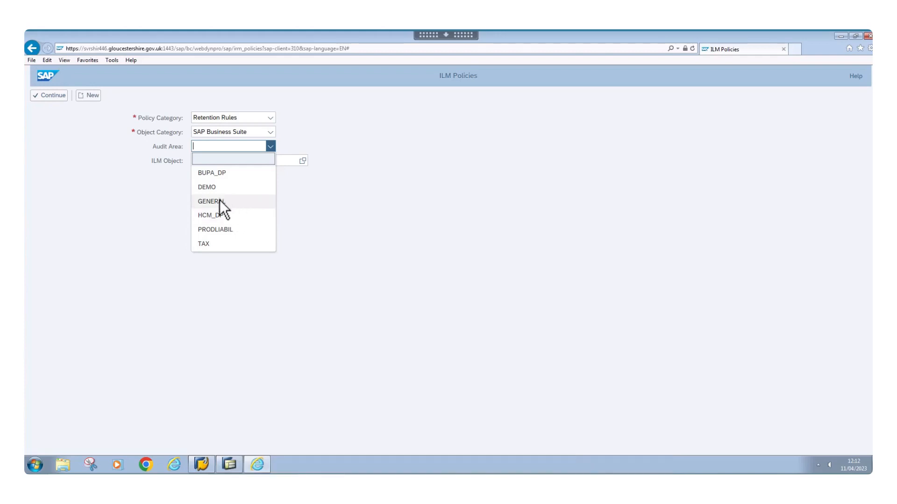
{"action": "left_click", "coordinate": [206, 201]}
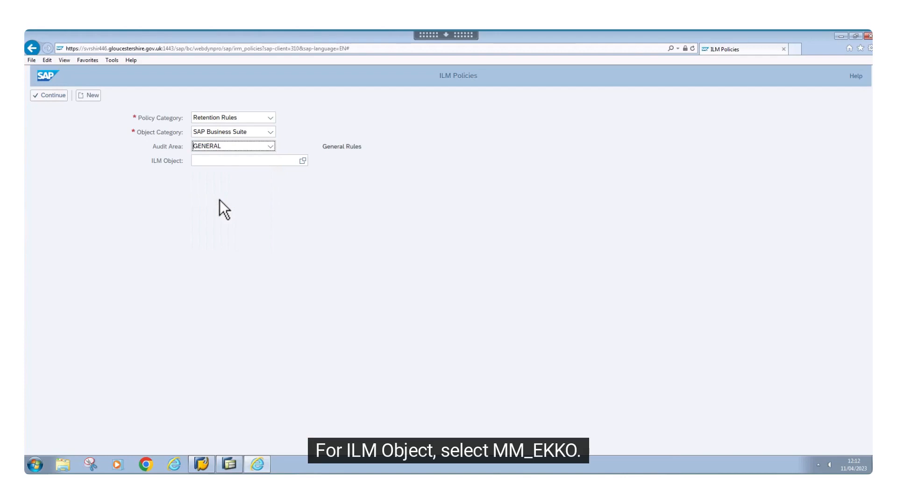
Enter MM_EKKO as the ILM object and start a new policy.
{"action": "left_click", "coordinate": [240, 161]}
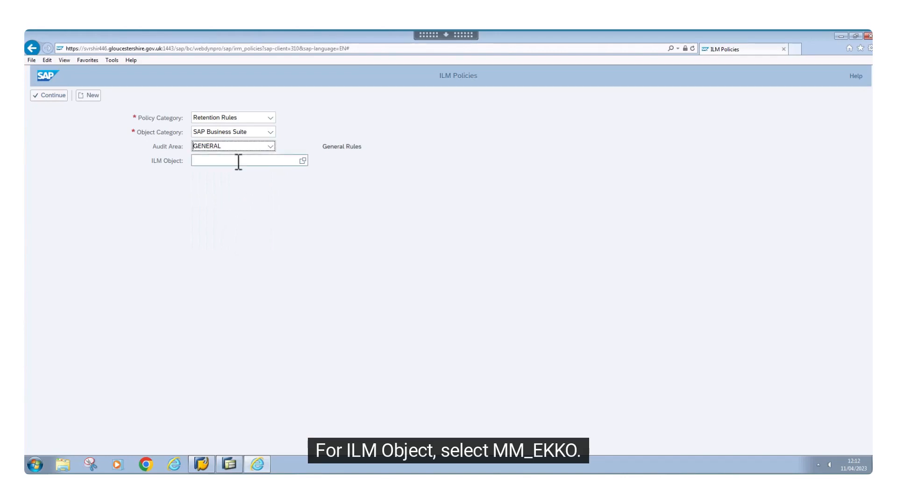
{"action": "type", "text": "MM_EKKO"}
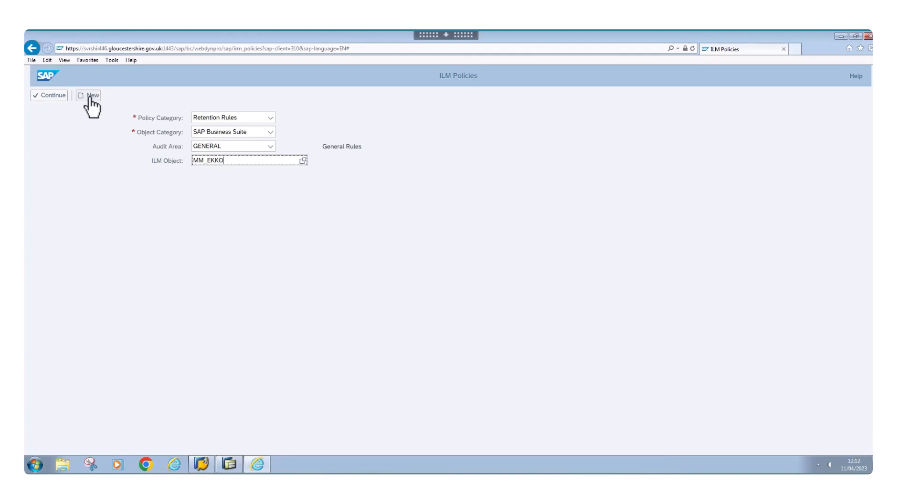
{"action": "left_click", "coordinate": [88, 95]}
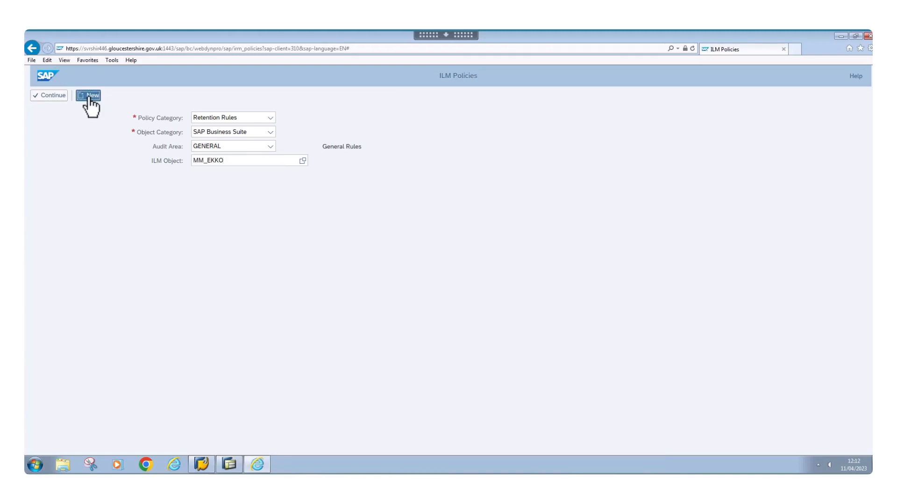
Name the policy DEMO and save it under transport request GQ1K926371 (ILM Demo).
{"action": "left_click", "coordinate": [88, 95]}
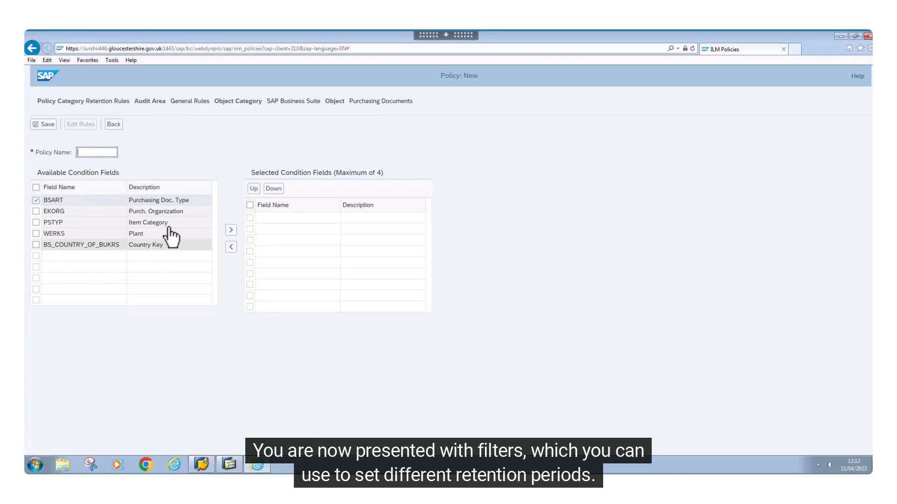
{"action": "mouse_move", "coordinate": [130, 272]}
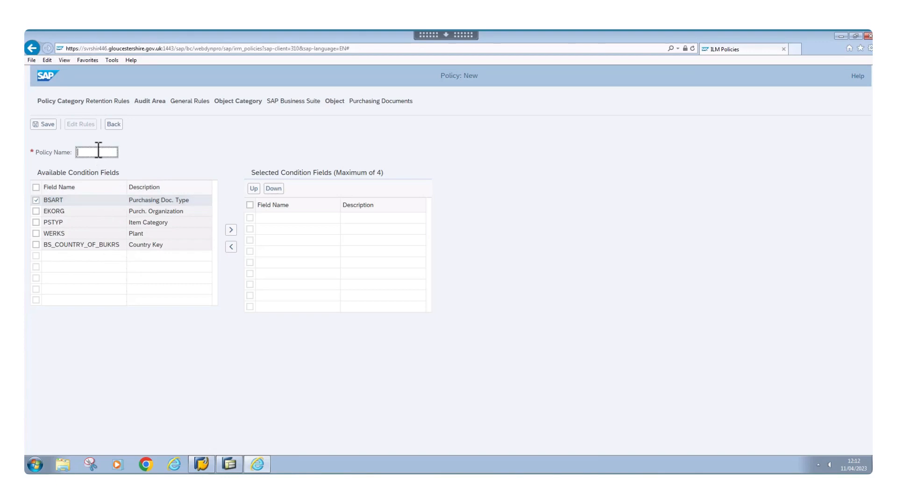
{"action": "type", "text": "DEMO"}
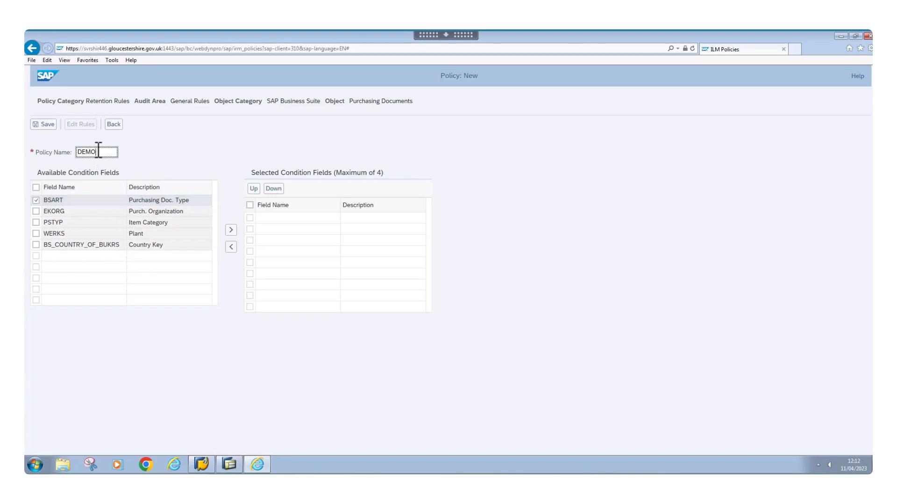
{"action": "left_click", "coordinate": [46, 124]}
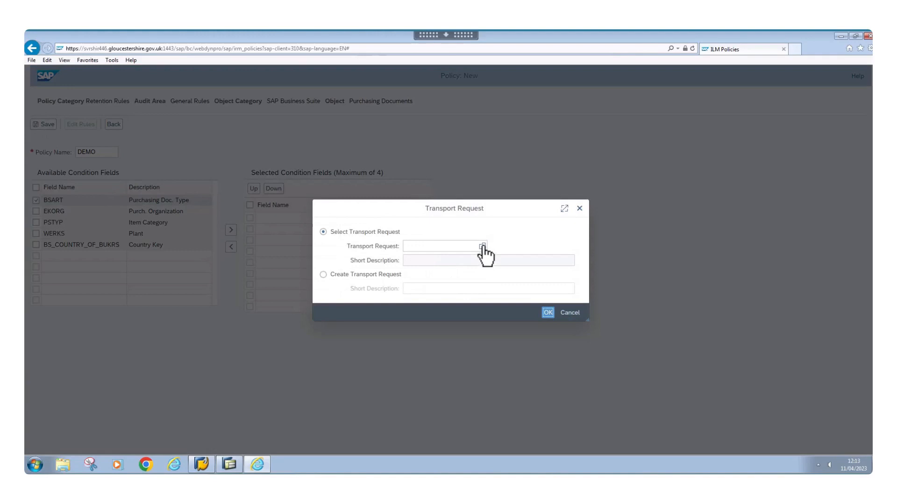
{"action": "left_click", "coordinate": [482, 246]}
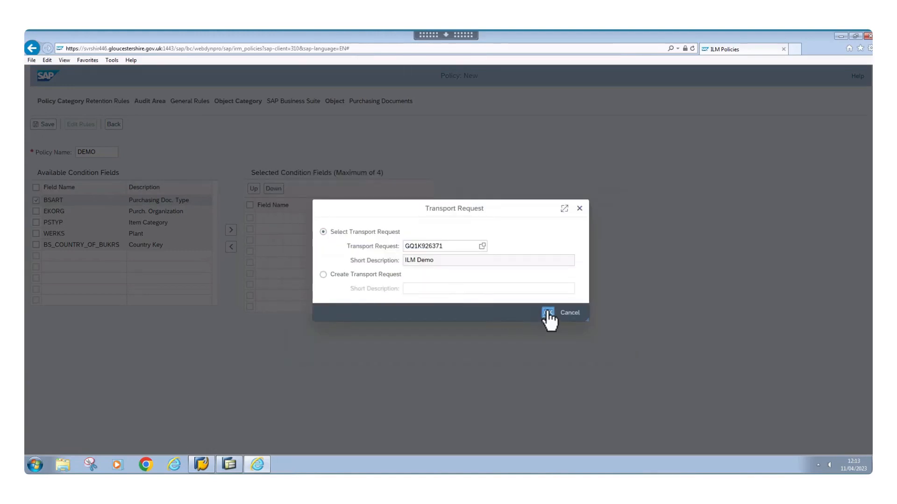
{"action": "left_click", "coordinate": [547, 313]}
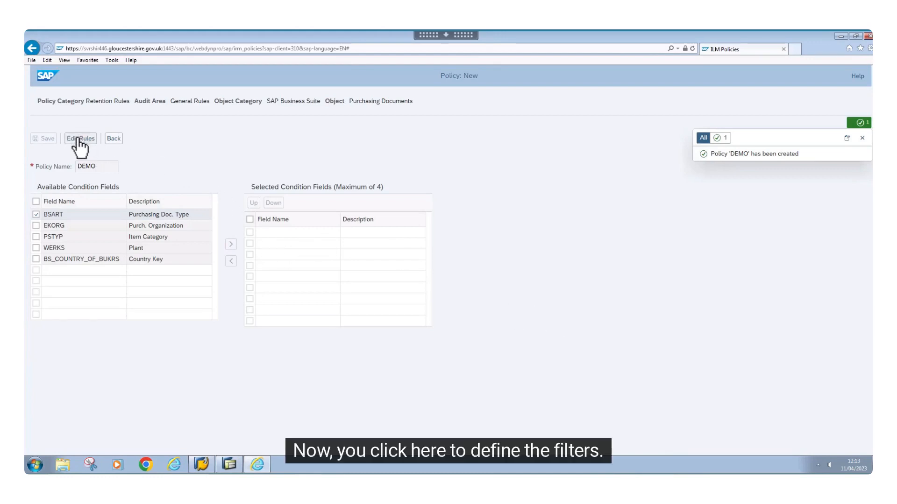
Add a rule retaining data minimum 3, maximum 7 years from End of Fiscal Year.
{"action": "left_click", "coordinate": [81, 138]}
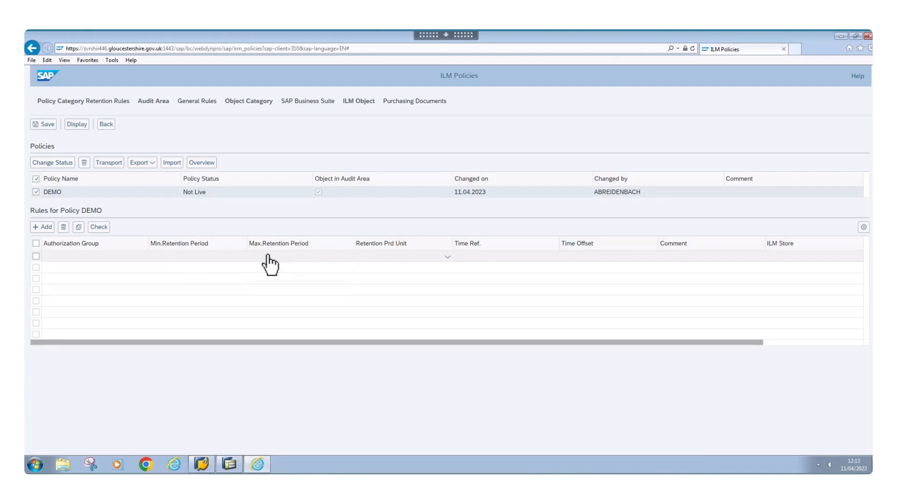
{"action": "left_click", "coordinate": [195, 257]}
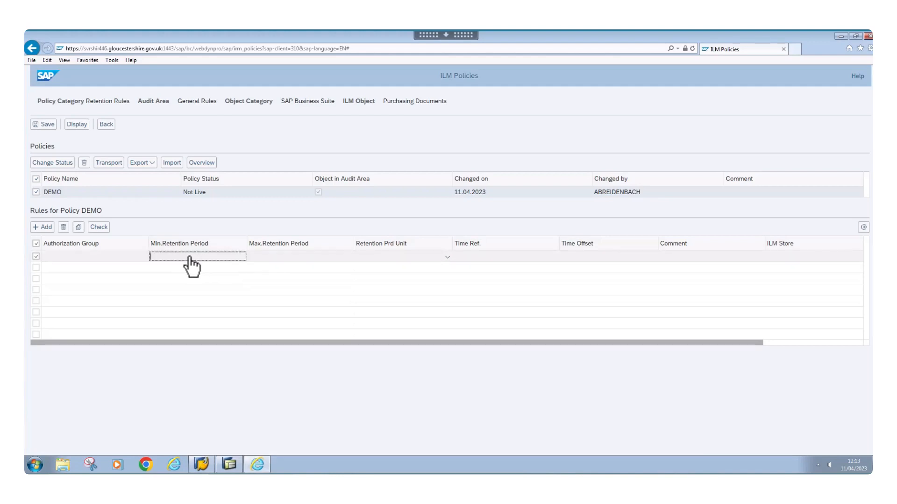
{"action": "type", "text": "7"}
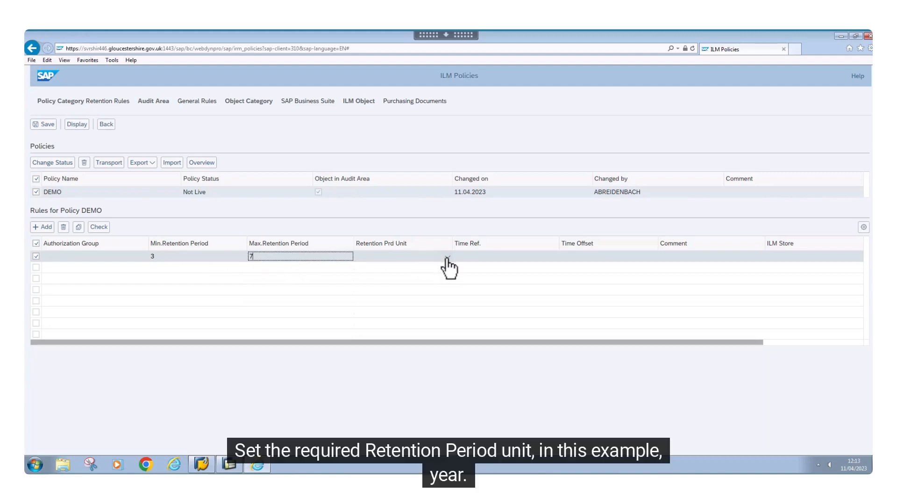
{"action": "left_click", "coordinate": [448, 255]}
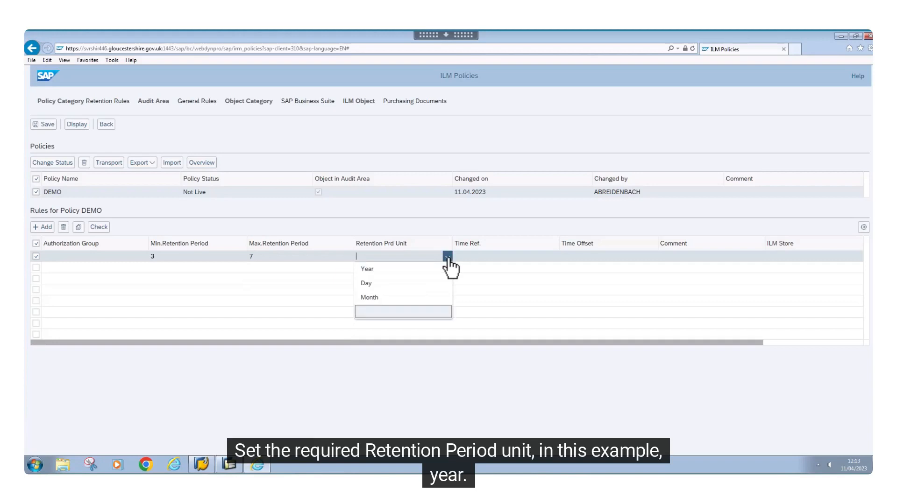
{"action": "left_click", "coordinate": [367, 269]}
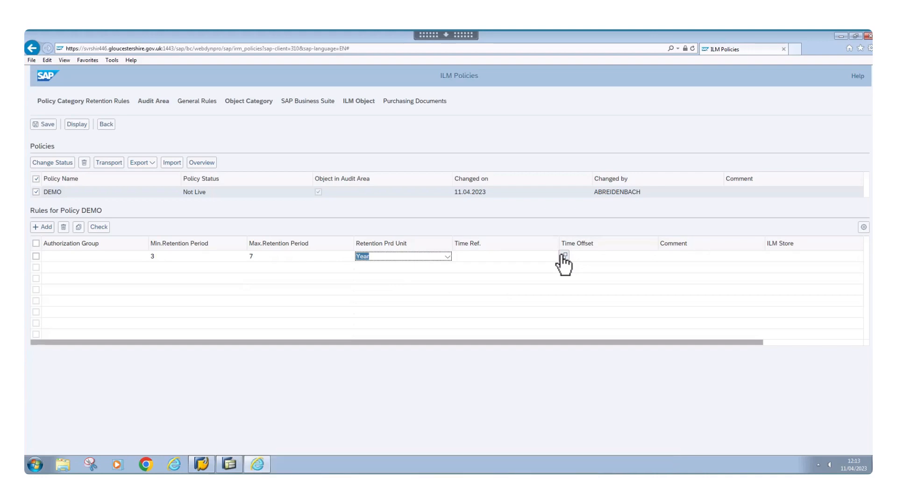
{"action": "left_click", "coordinate": [565, 256]}
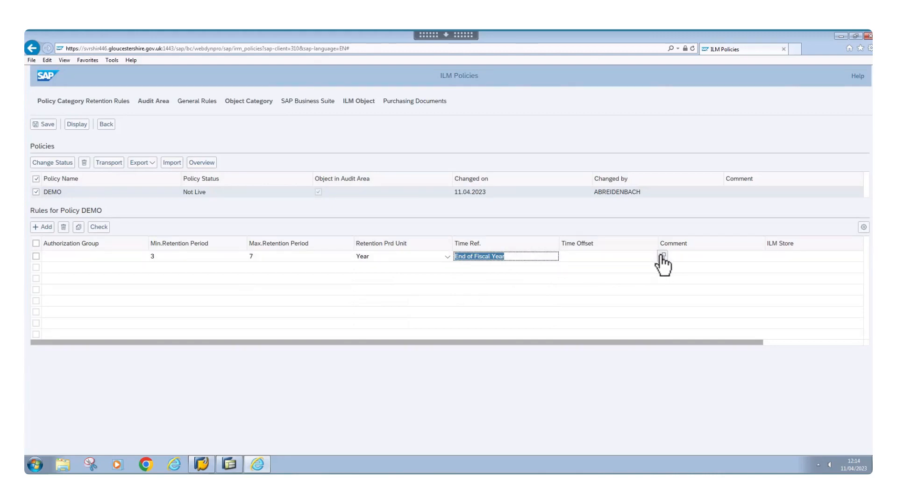
Set the rule's time offset to END_OF_YEAR and ILM store to ILM_STORE.
{"action": "left_click", "coordinate": [662, 257]}
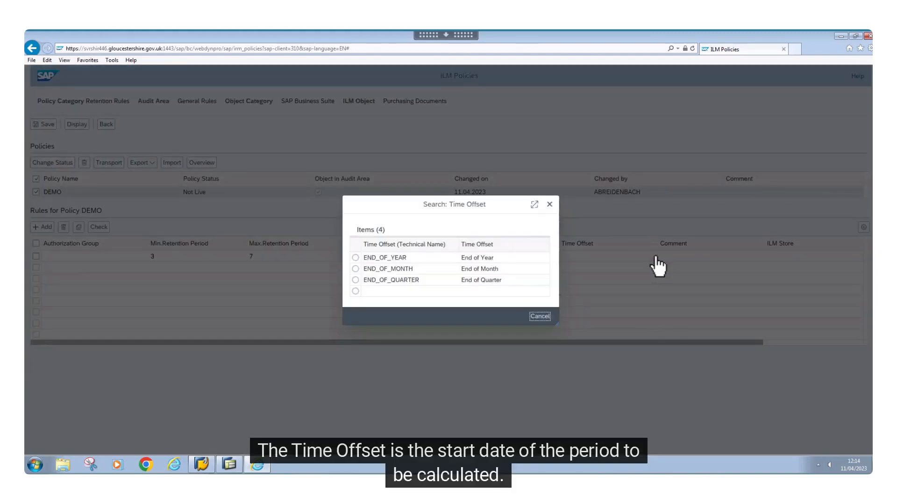
{"action": "mouse_move", "coordinate": [658, 269]}
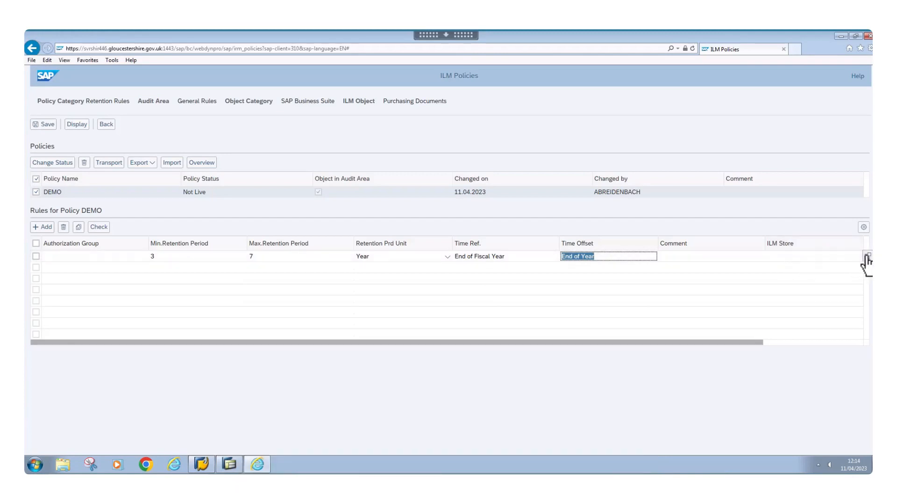
{"action": "left_click", "coordinate": [866, 256]}
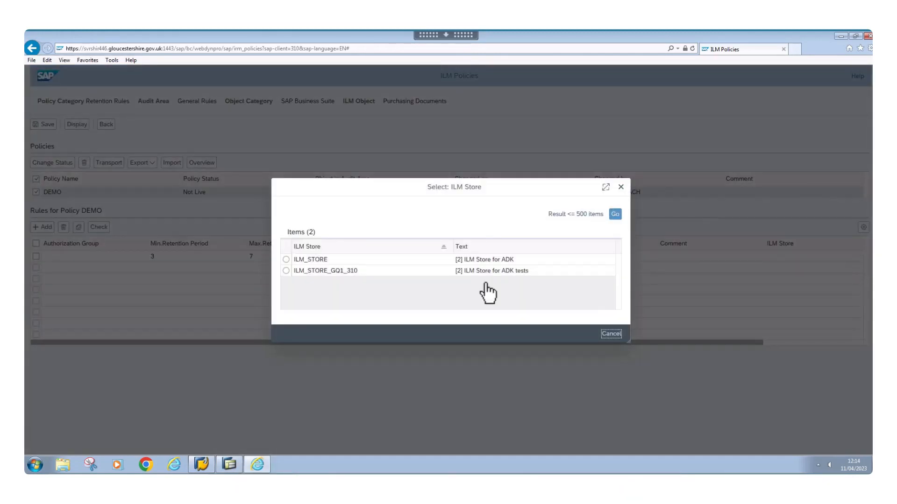
{"action": "left_click", "coordinate": [310, 259]}
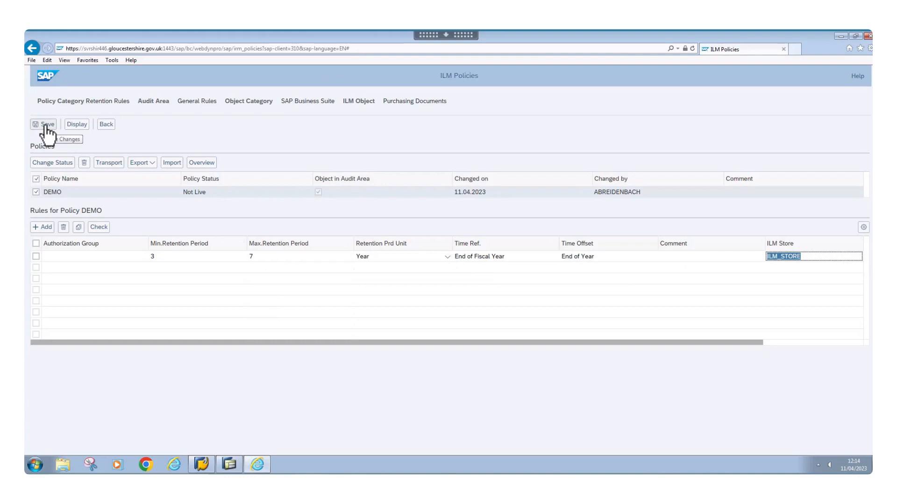
Save the DEMO rule and confirm changing the policy status to Live.
{"action": "left_click", "coordinate": [44, 124]}
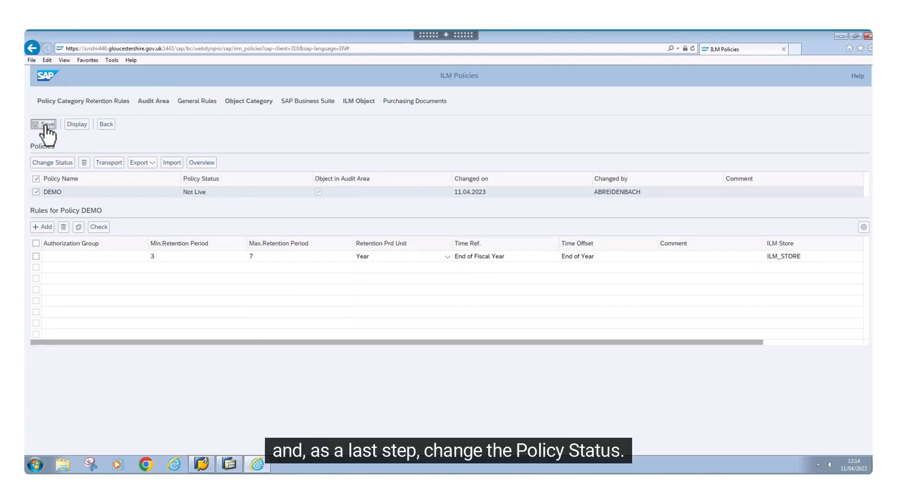
{"action": "left_click", "coordinate": [43, 124]}
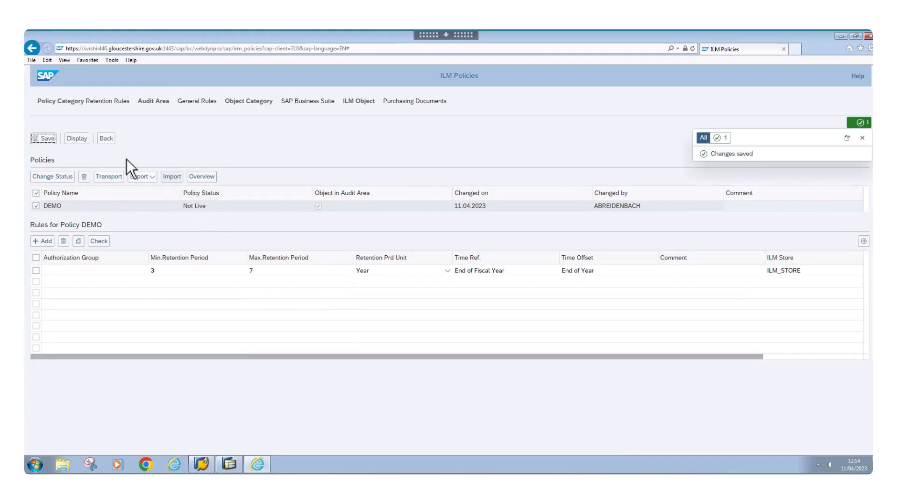
{"action": "left_click", "coordinate": [52, 176]}
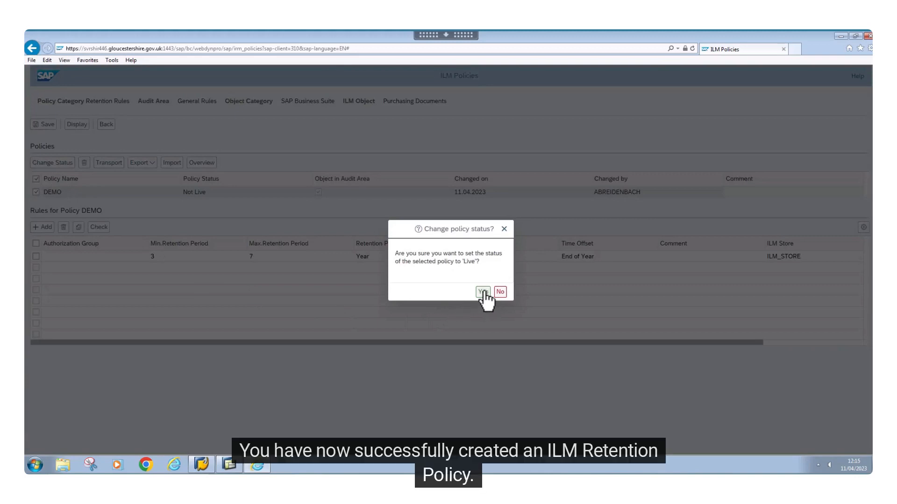
{"action": "left_click", "coordinate": [482, 292]}
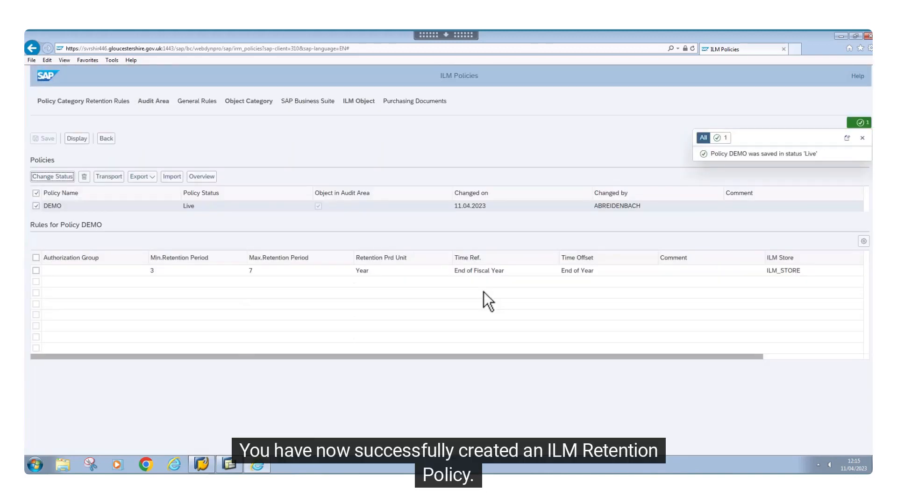